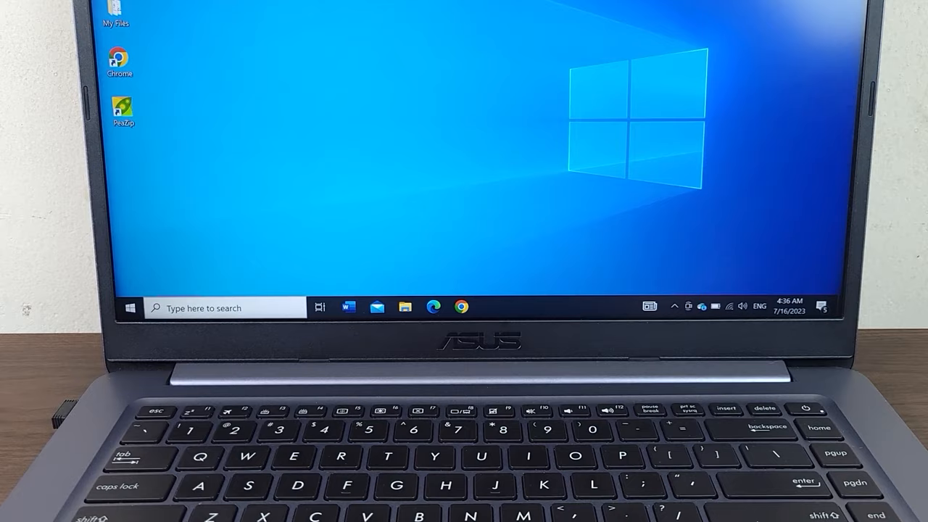
- Launch the Settings app from the Start menu gear icon
left_click(130, 308)
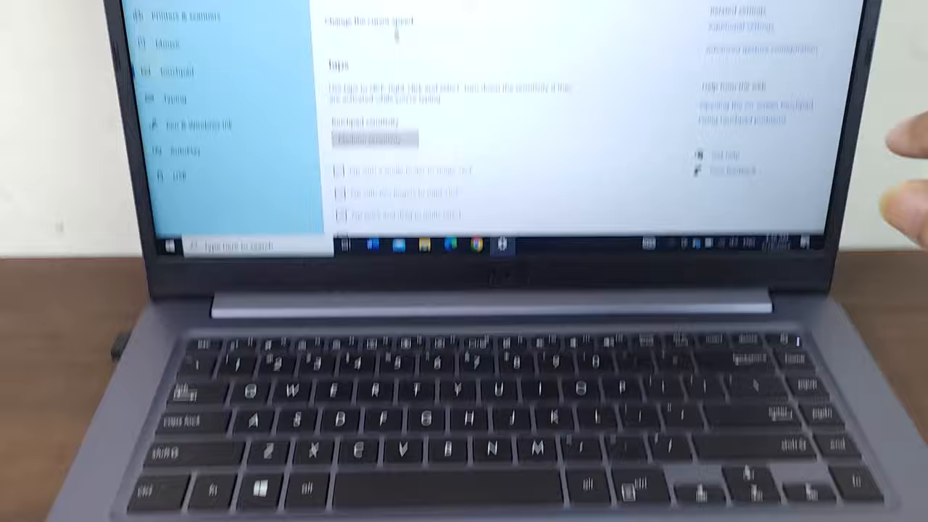
- Switch the Touchpad toggle to Off, greying out tap and sensitivity options
left_click(384, 171)
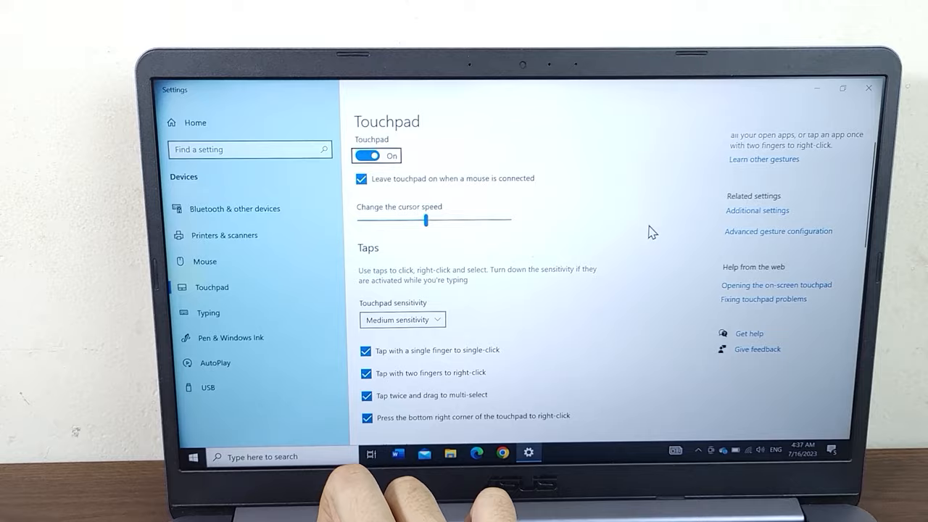
left_click(367, 155)
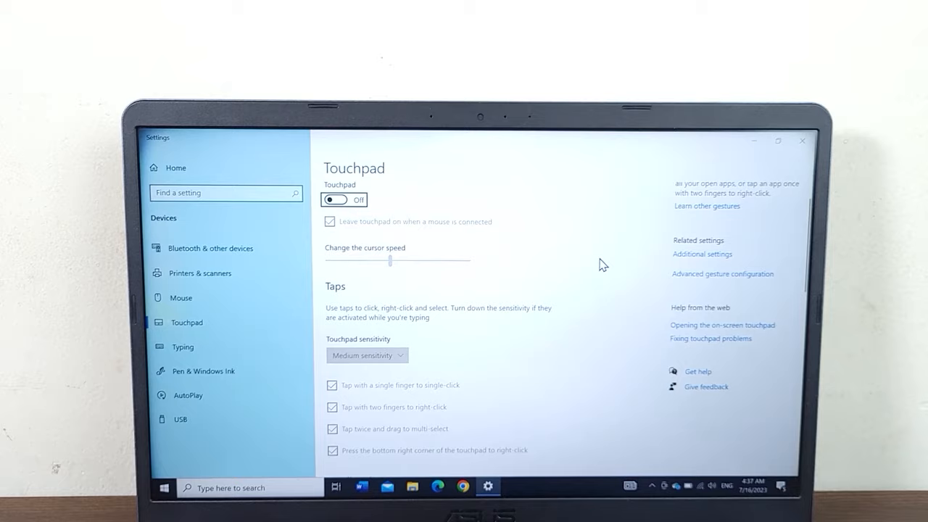
- Switch the Touchpad toggle back to On, restoring the cursor and tap options
left_click(335, 200)
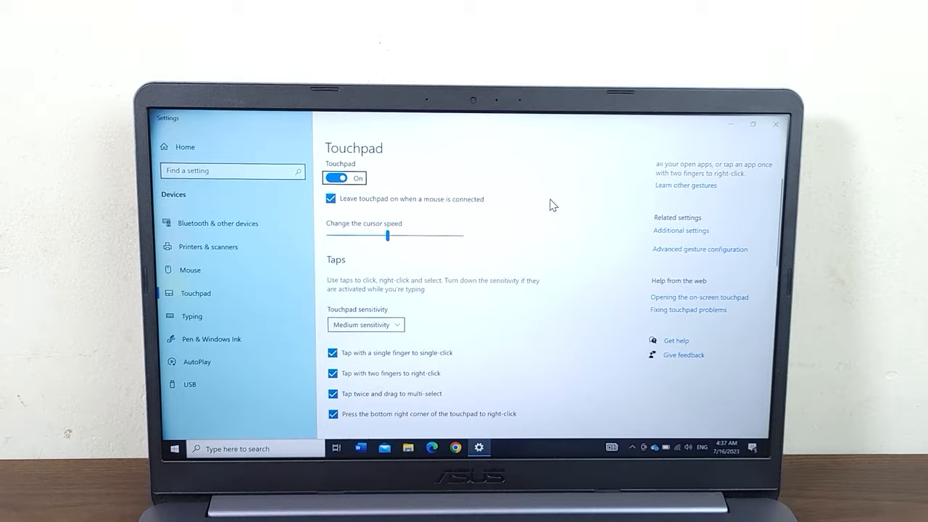